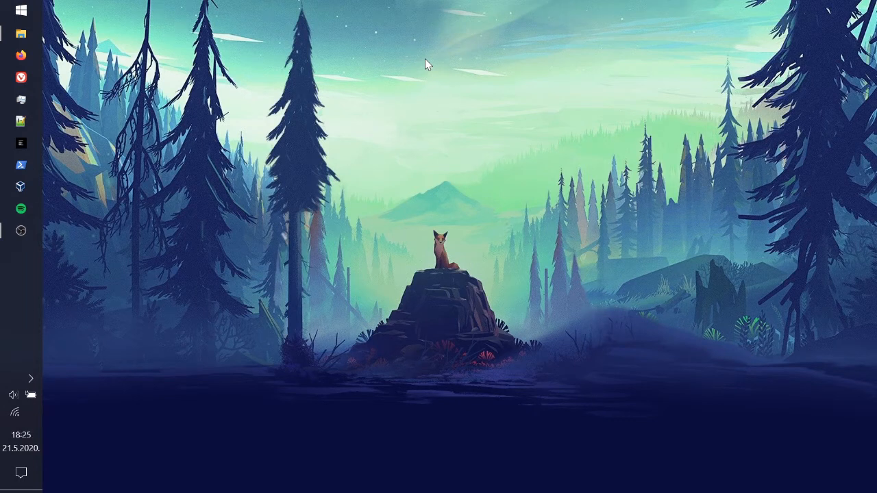
{"action": "mouse_move", "coordinate": [21, 33]}
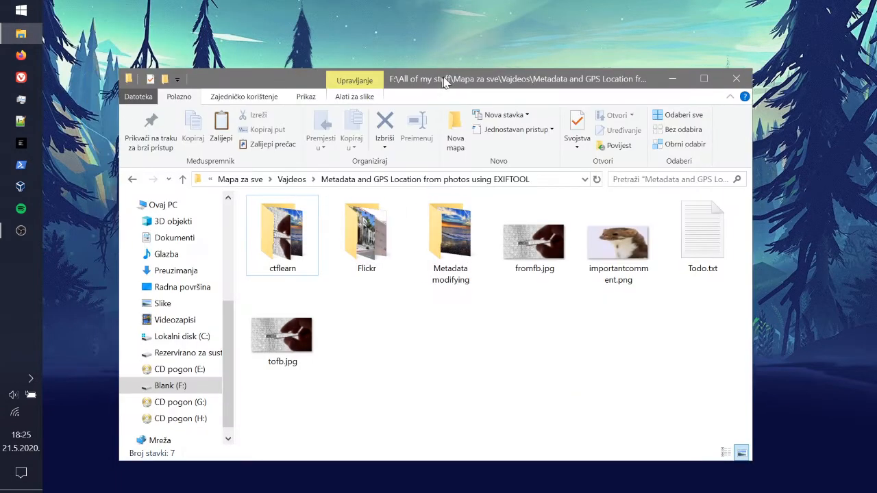
Enter the Flickr folder of the metadata and GPS project.
{"action": "left_click", "coordinate": [367, 236]}
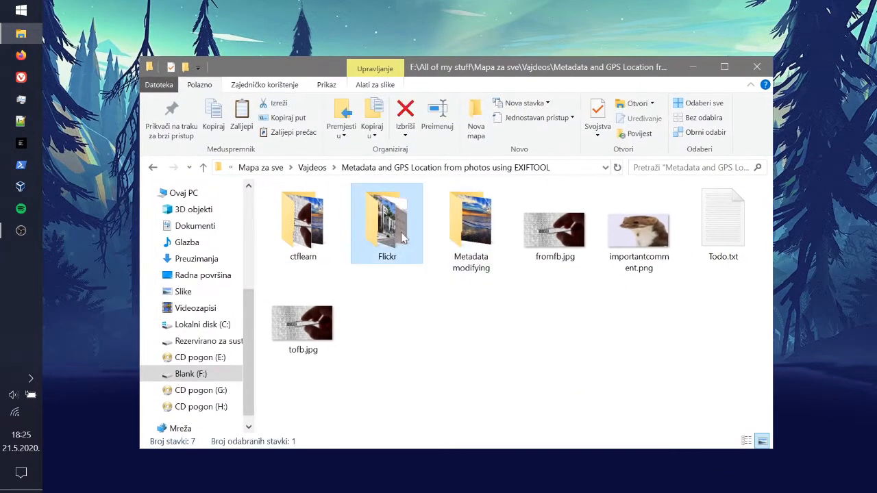
{"action": "mouse_move", "coordinate": [386, 223]}
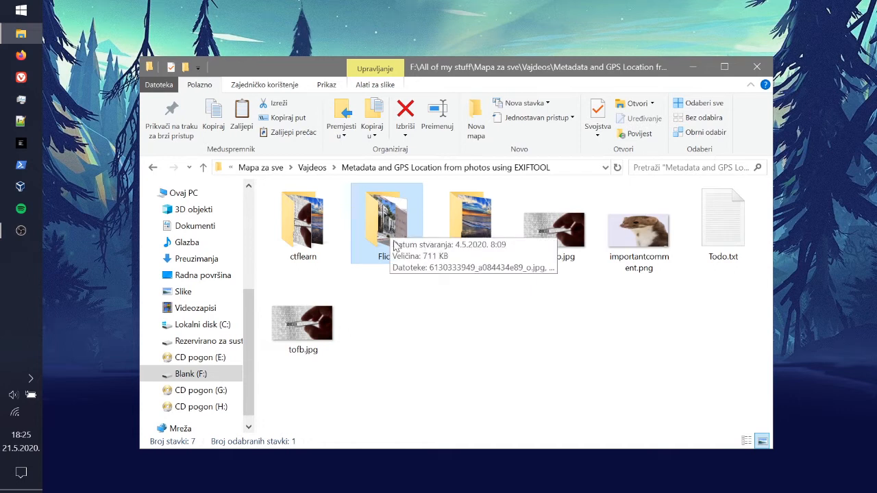
{"action": "double_click", "coordinate": [386, 220]}
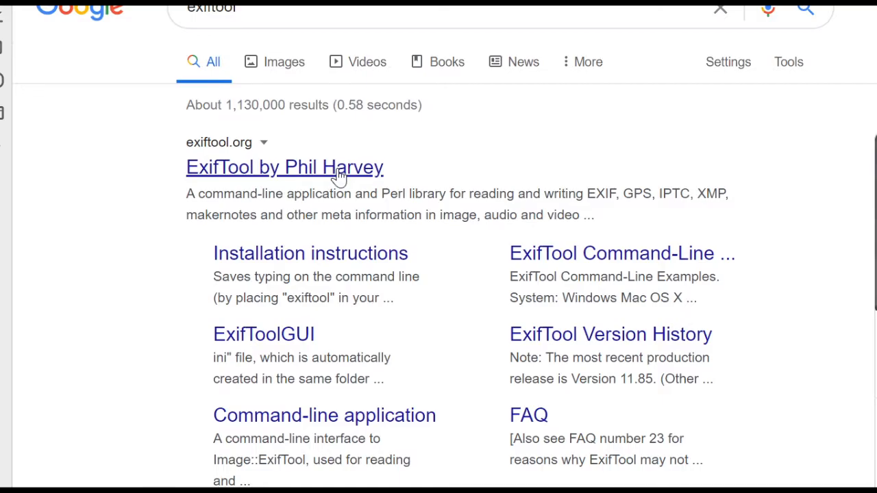
Visit the official ExifTool by Phil Harvey site, then get a PowerShell window in the Flickr folder.
{"action": "left_click", "coordinate": [284, 167]}
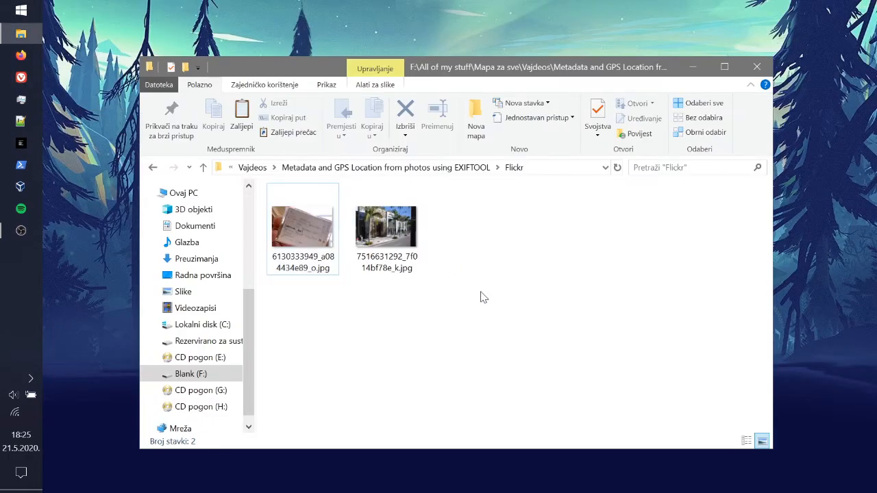
{"action": "mouse_move", "coordinate": [496, 262]}
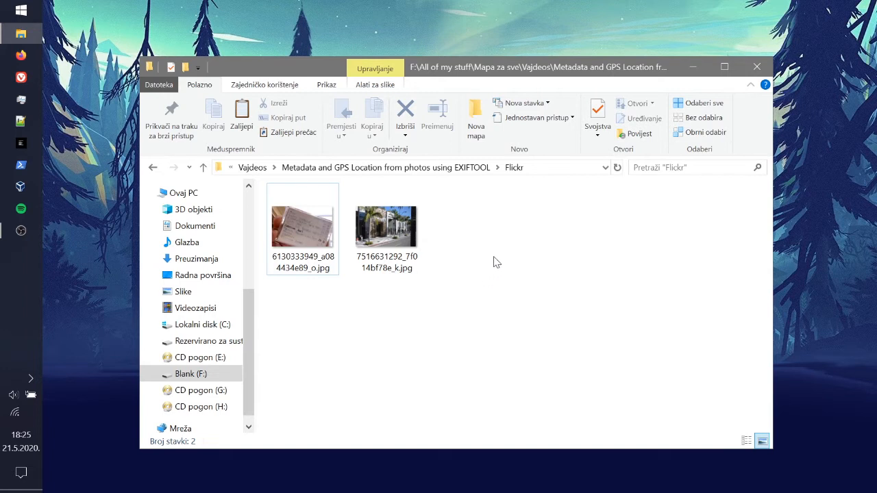
{"action": "left_click", "coordinate": [21, 164]}
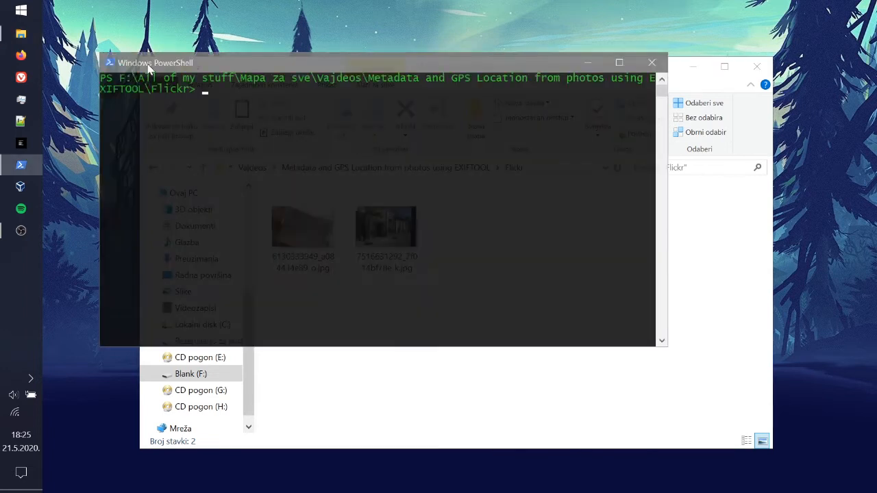
Run exiftool.exe on the first Flickr photo to list its full metadata with Photo Booth subject and title.
{"action": "type", "text": "ex"}
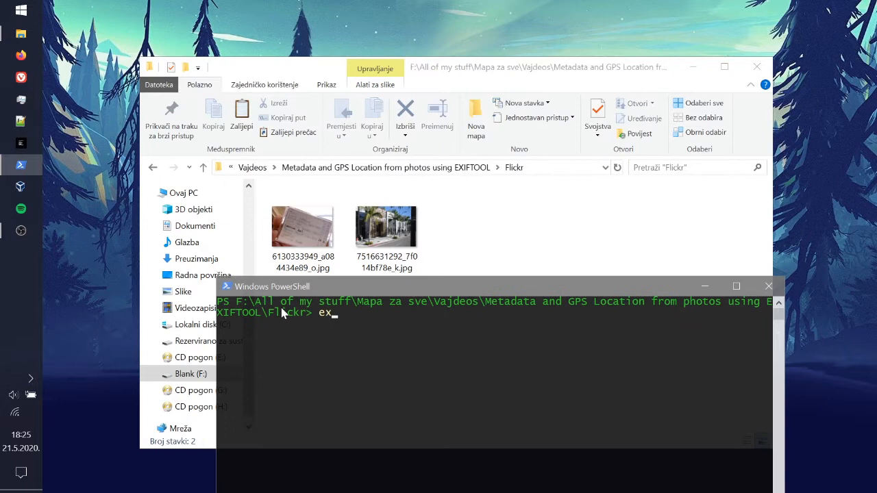
{"action": "type", "text": "iftool.exe"}
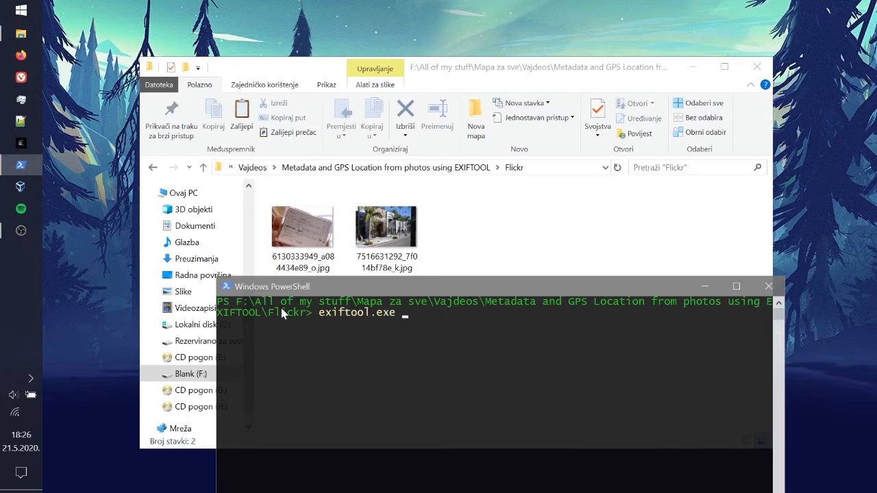
{"action": "type", "text": "61"}
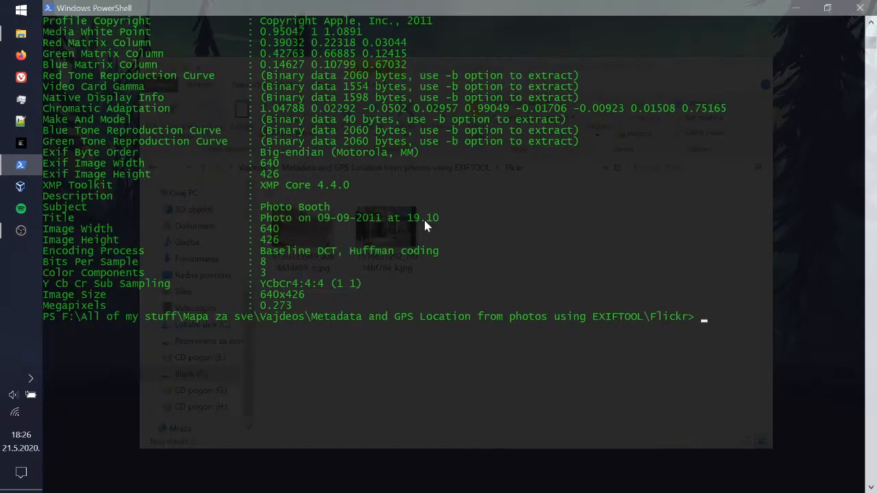
{"action": "scroll", "scroll_direction": "down", "scroll_amount": 3}
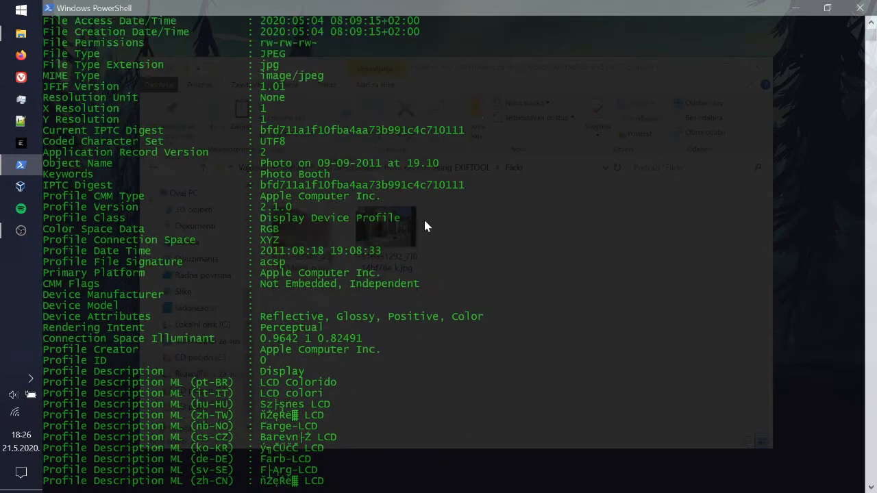
{"action": "scroll", "scroll_direction": "down", "scroll_amount": 3}
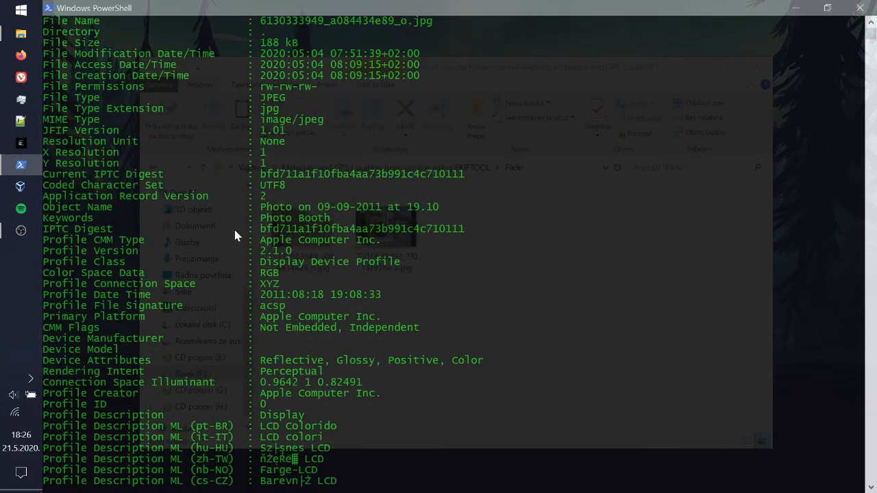
{"action": "scroll", "scroll_direction": "down", "scroll_amount": 3}
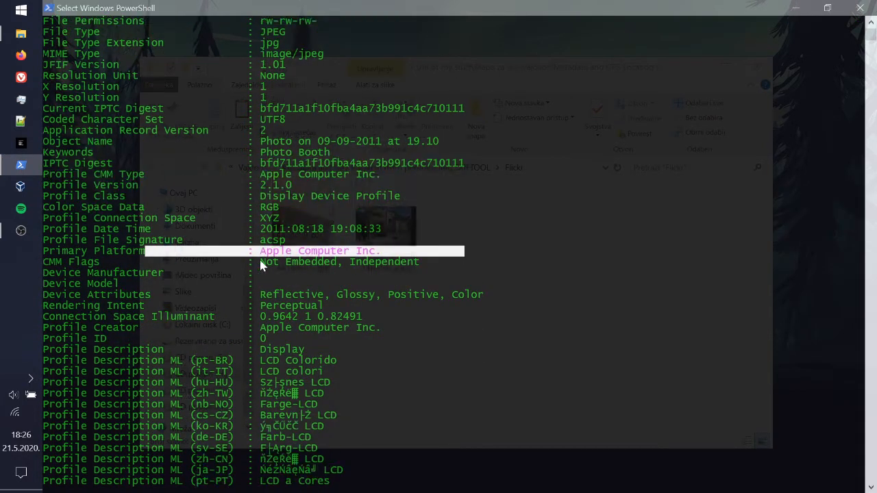
{"action": "scroll", "scroll_direction": "down", "scroll_amount": 3}
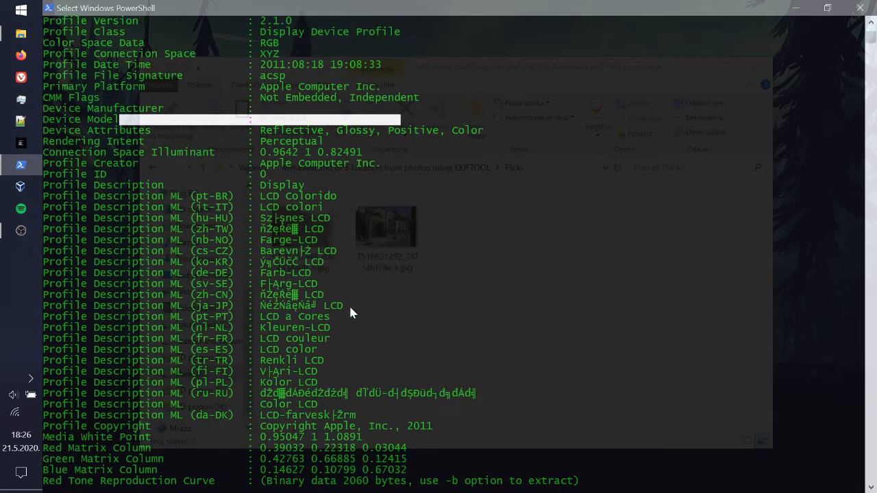
{"action": "scroll", "scroll_direction": "down", "scroll_amount": 3}
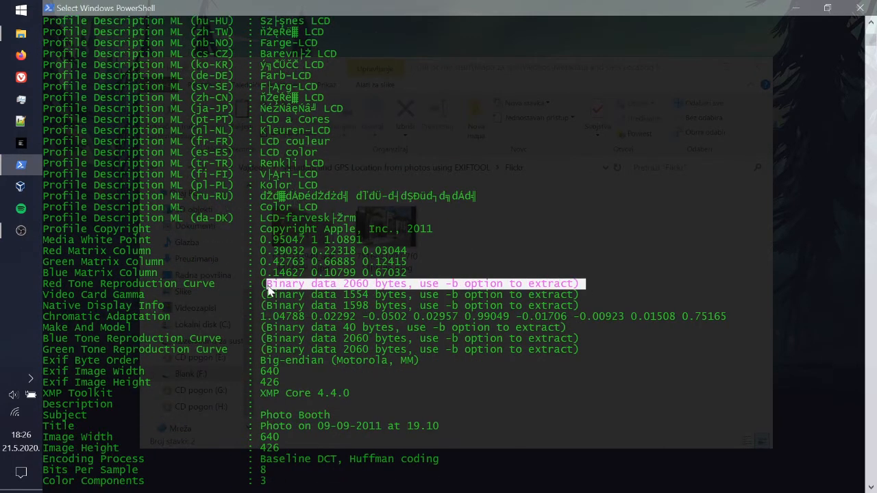
{"action": "scroll", "scroll_direction": "down", "scroll_amount": 3}
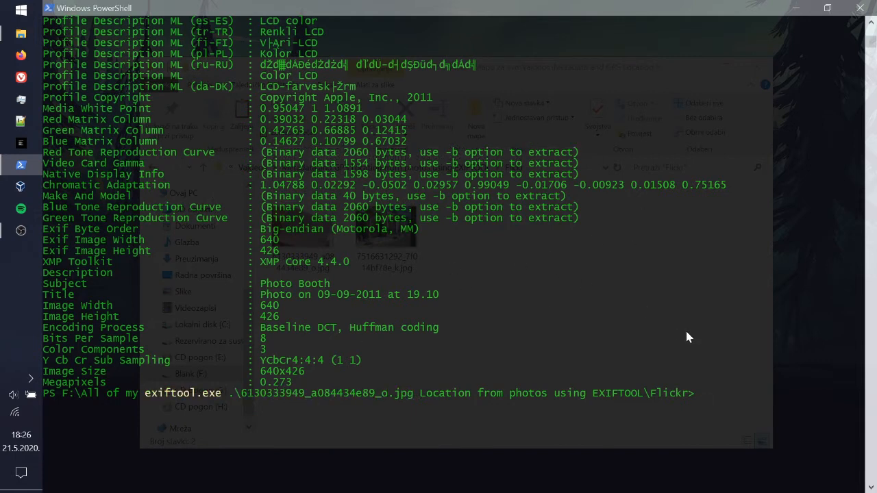
Wipe the console back to a fresh prompt in the Flickr folder.
{"action": "key", "text": "ctrl+c"}
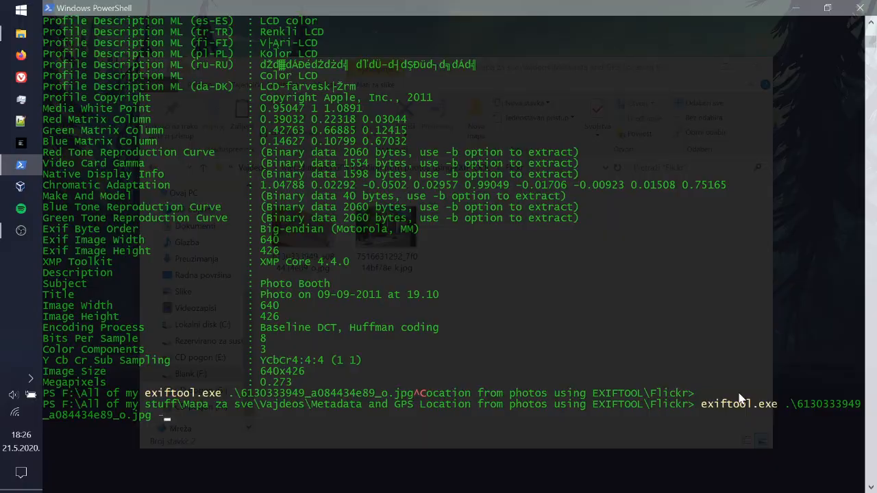
{"action": "key", "text": "Enter"}
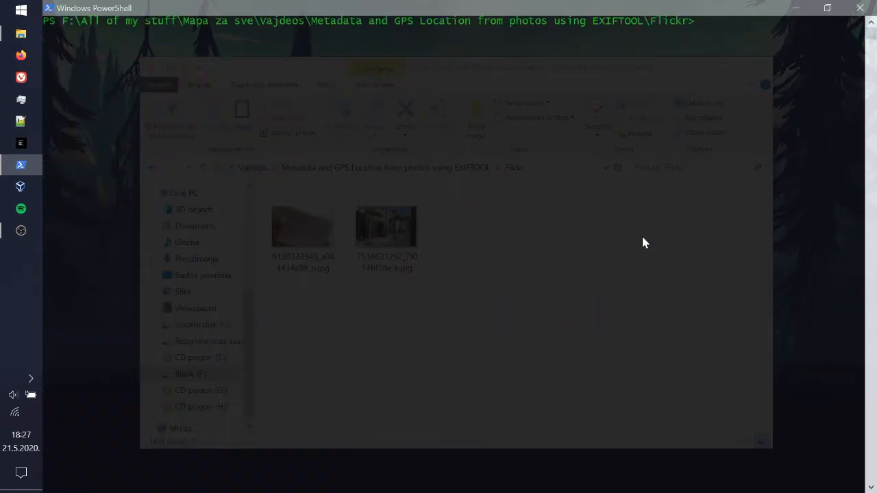
Run exiftool.exe on the second Flickr photo, a 2048x1365 sRGB image, and read its listing.
{"action": "type", "text": "exiftool.exe 75"}
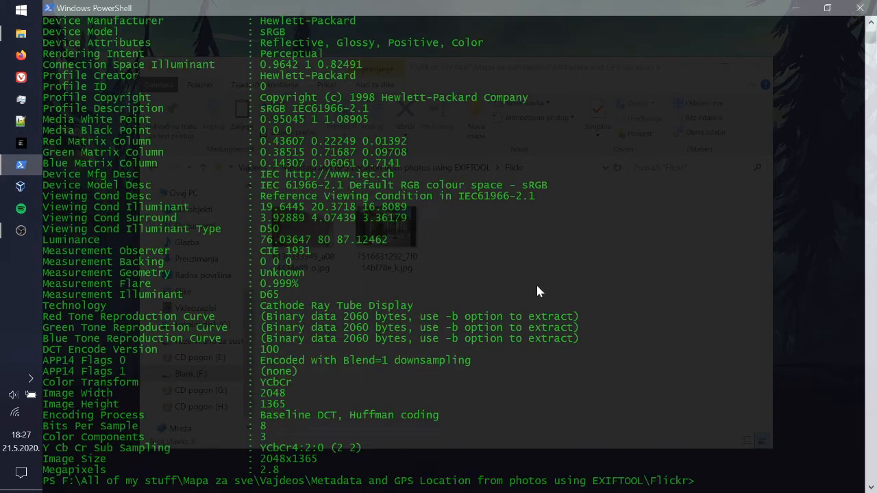
{"action": "left_click_drag", "start_coordinate": [310, 315], "coordinate": [569, 315]}
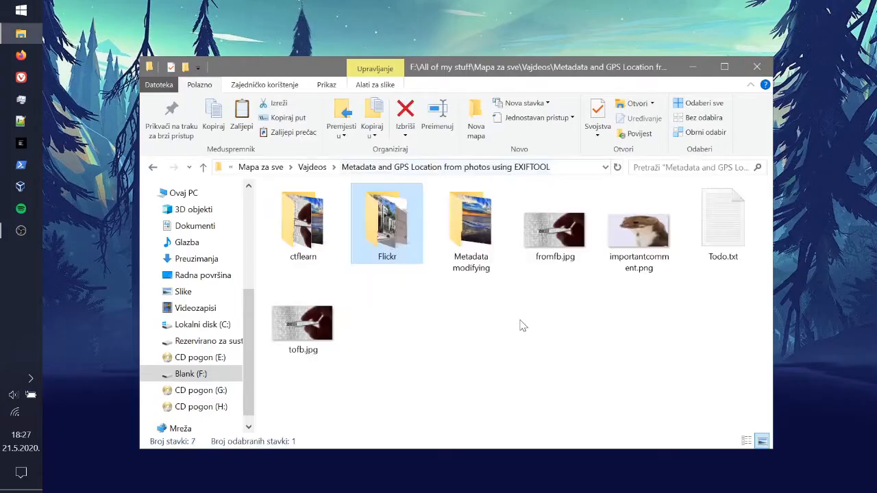
Enter the ctflearn folder with its two JPG images and start PowerShell there.
{"action": "left_click", "coordinate": [303, 222]}
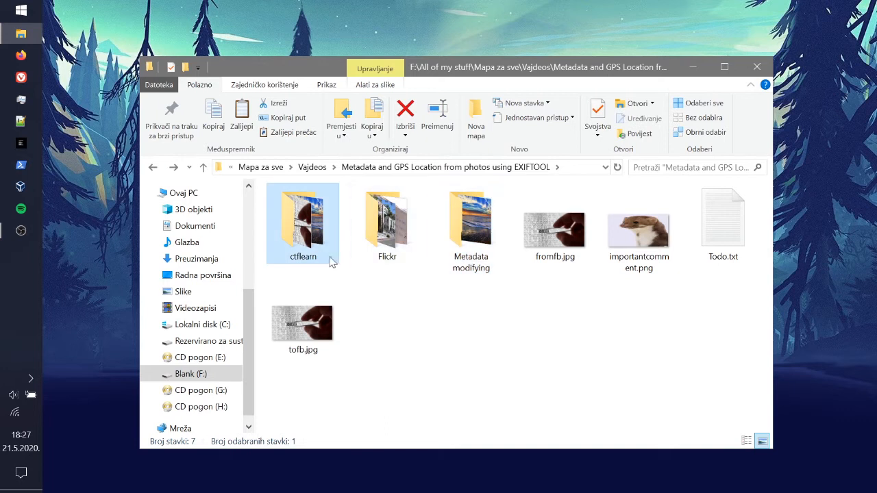
{"action": "mouse_move", "coordinate": [307, 216]}
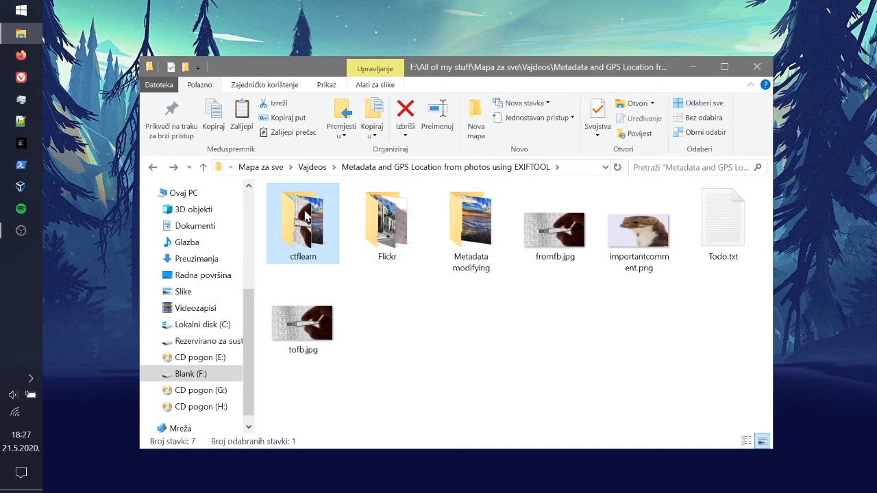
{"action": "double_click", "coordinate": [303, 222]}
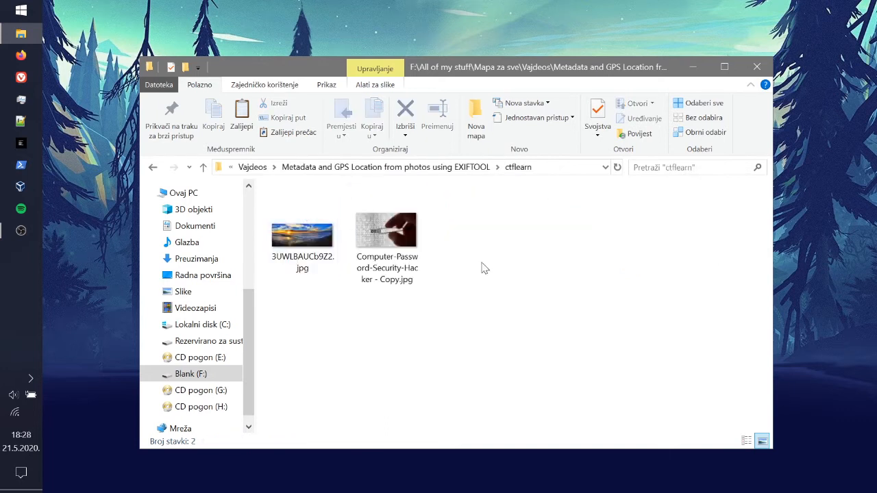
{"action": "left_click", "coordinate": [20, 165]}
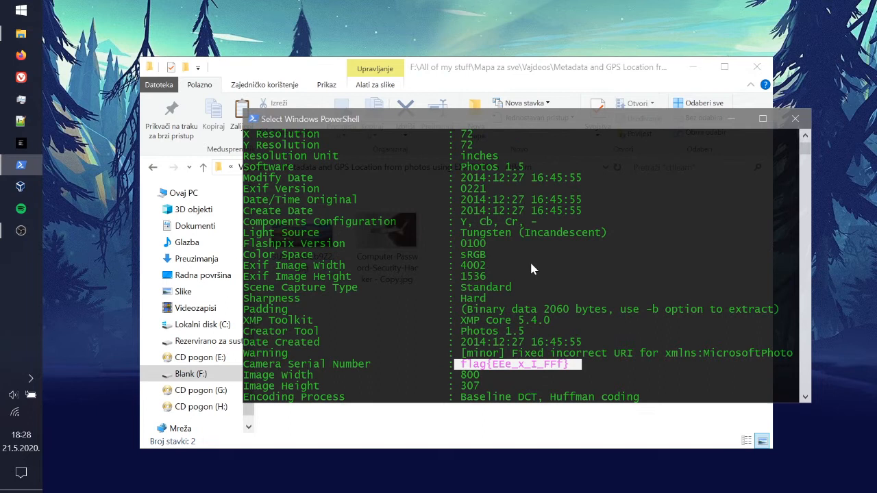
After reading the camera-serial flag, start a fresh PowerShell session from the first image's context menu.
{"action": "scroll", "scroll_direction": "down", "scroll_amount": 3}
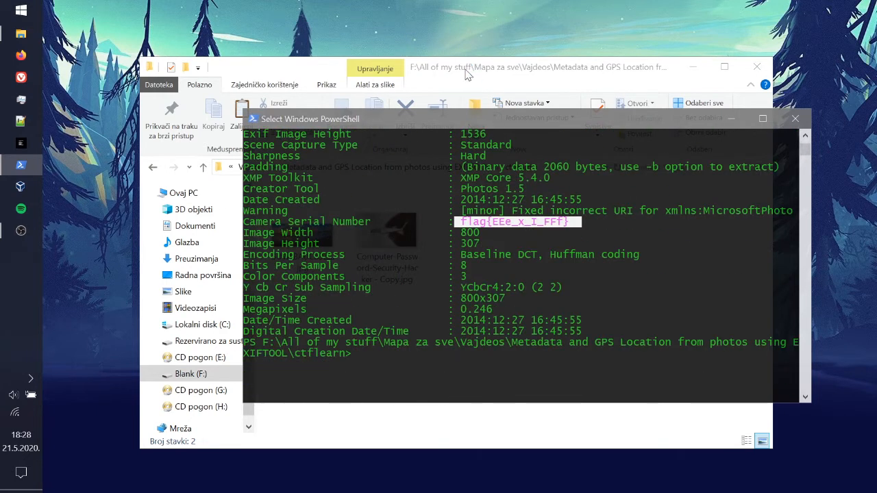
{"action": "right_click", "coordinate": [233, 230]}
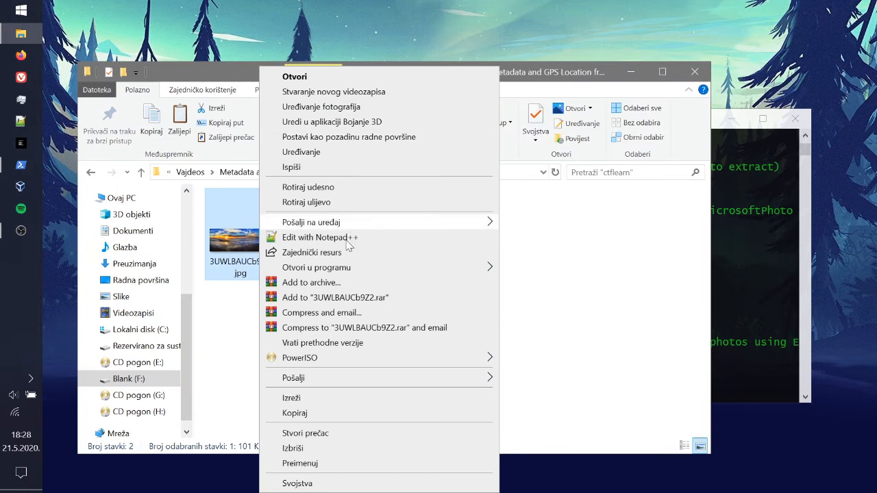
{"action": "left_click", "coordinate": [318, 237]}
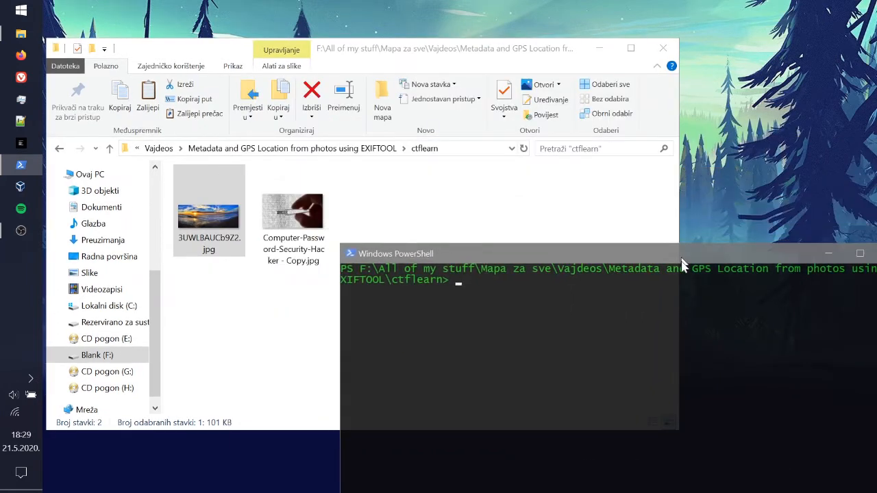
List the other ctflearn image's metadata with its owner-name flag and copy the GPS Position value.
{"action": "type", "text": "exiftool.exe"}
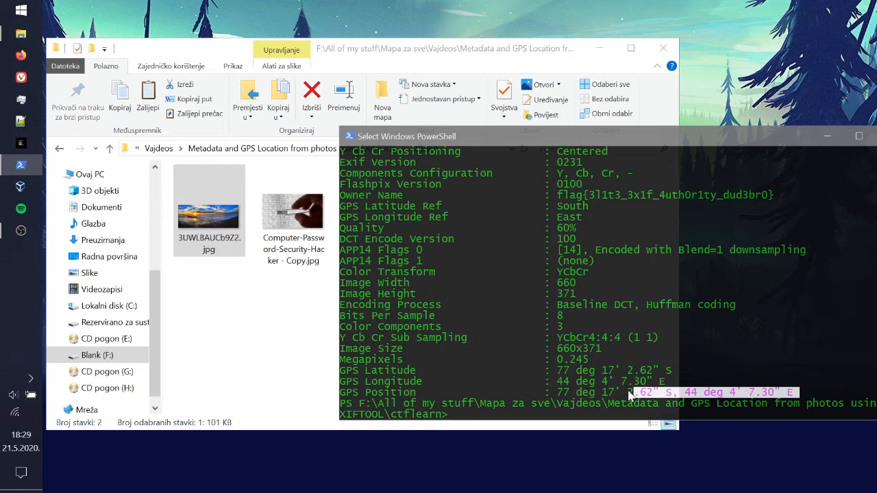
{"action": "left_click_drag", "start_coordinate": [631, 392], "coordinate": [555, 392]}
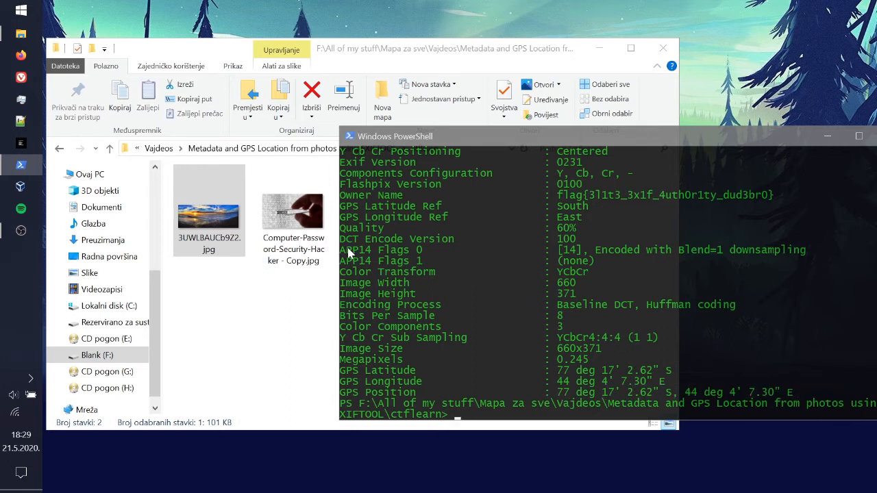
{"action": "mouse_move", "coordinate": [542, 387]}
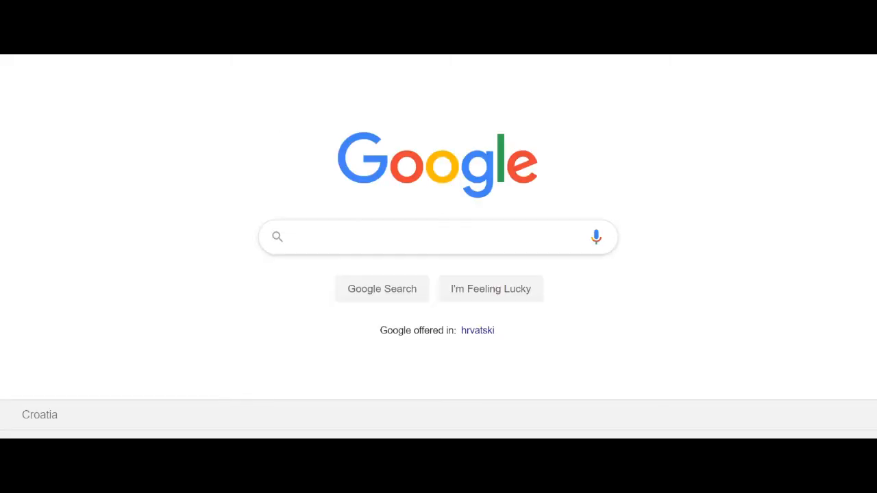
Search the copied coordinates in Google Maps and zoom out around the partial DEG17 match in Germany.
{"action": "type", "text": "g 17' 2.62\" S, 44 deg 4' 7.30"}
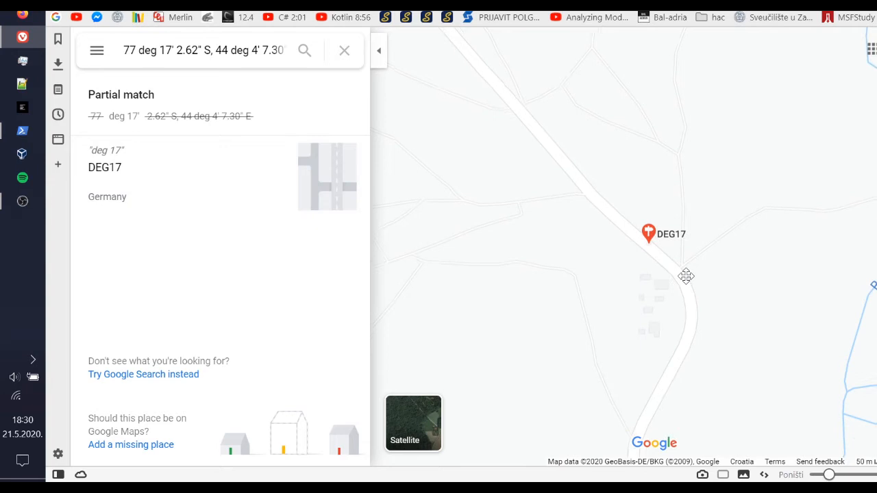
{"action": "scroll", "scroll_direction": "down", "scroll_amount": 3}
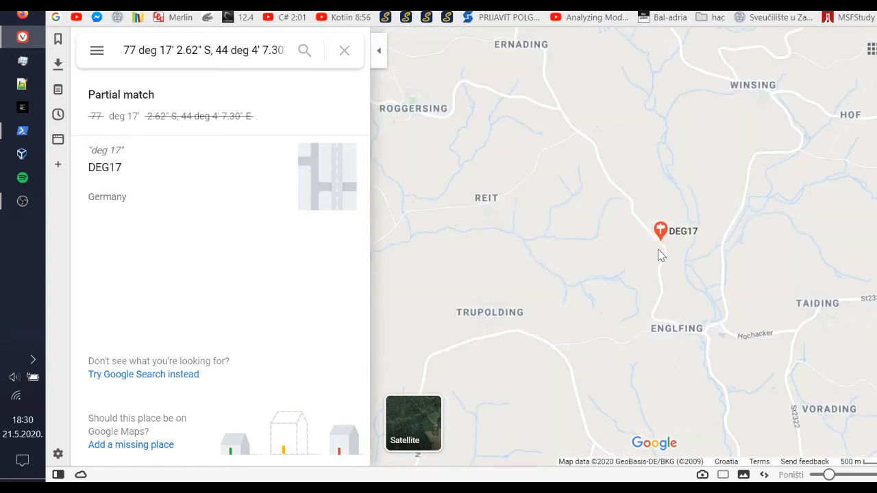
{"action": "left_click", "coordinate": [414, 422]}
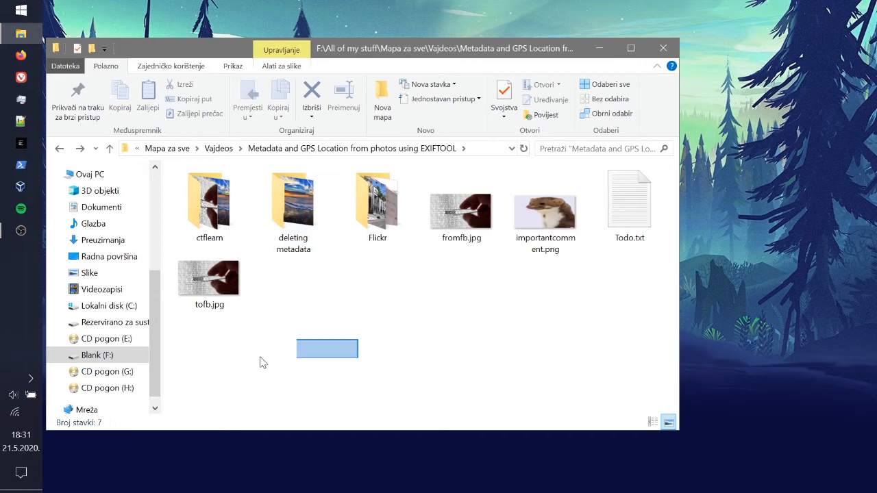
From the deleting metadata folder, run exiftool.exe -all= to strip all metadata from the jpg.
{"action": "right_click", "coordinate": [263, 362]}
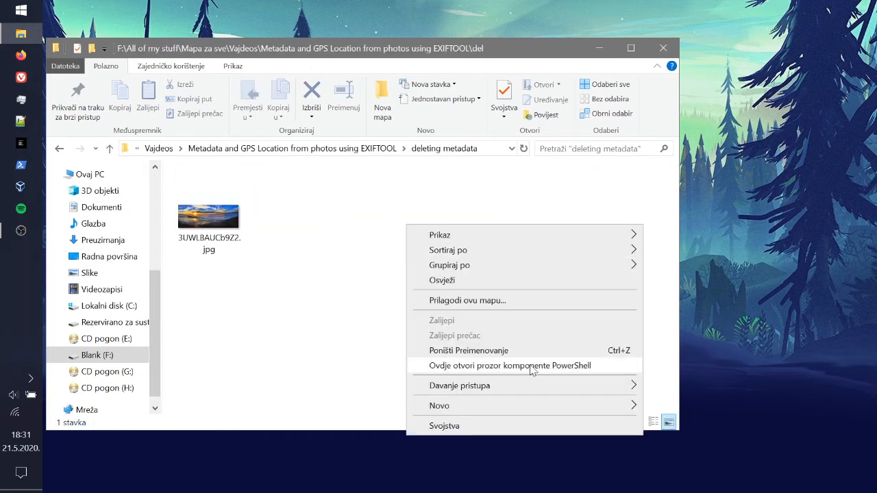
{"action": "left_click", "coordinate": [510, 365]}
{"action": "type", "text": "exiftool.exe -all= .\\3UWLBAUCb9Z2.jpg"}
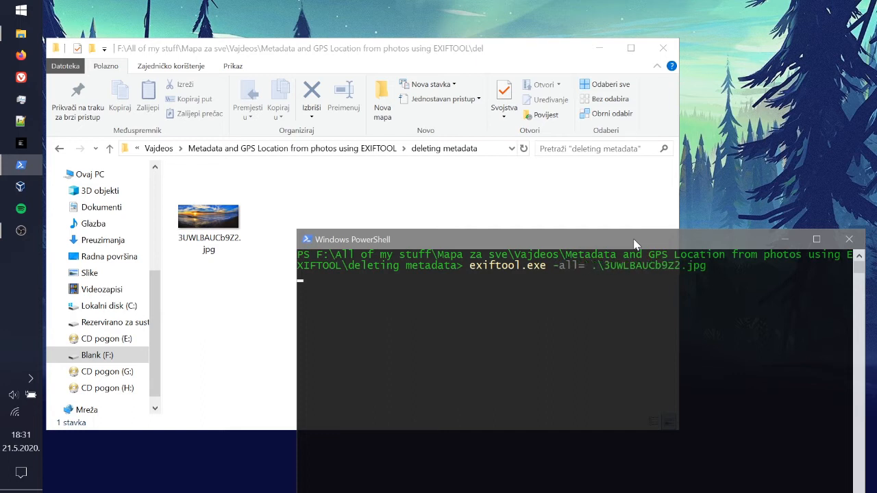
{"action": "key", "text": "enter"}
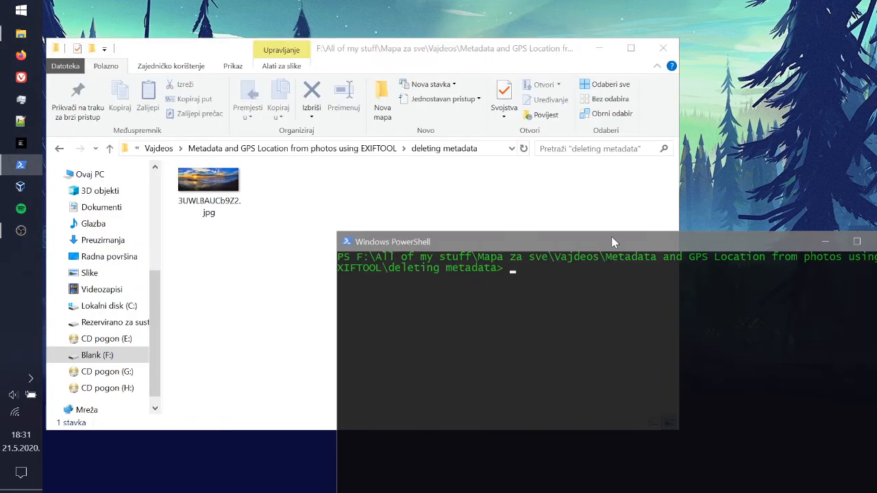
{"action": "type", "text": "exiftool.exe"}
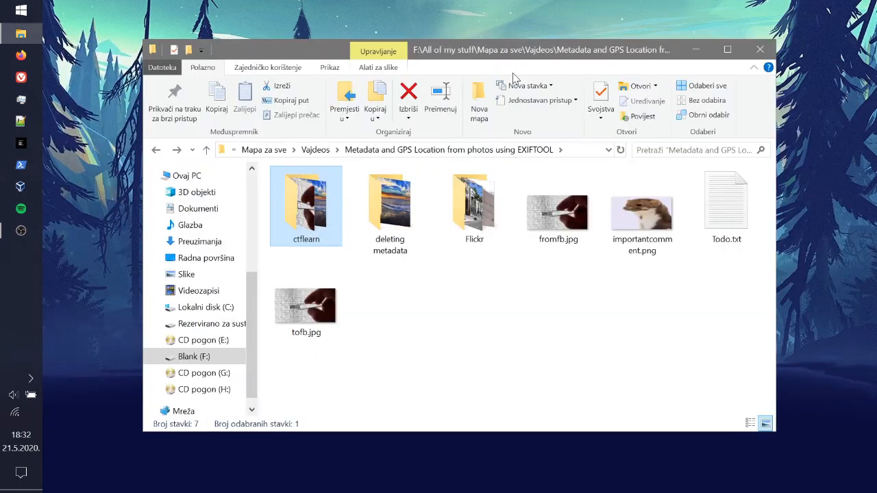
Deselect the ctflearn folder by selecting empty space in the EXIFTOOL folder.
{"action": "left_click", "coordinate": [474, 206]}
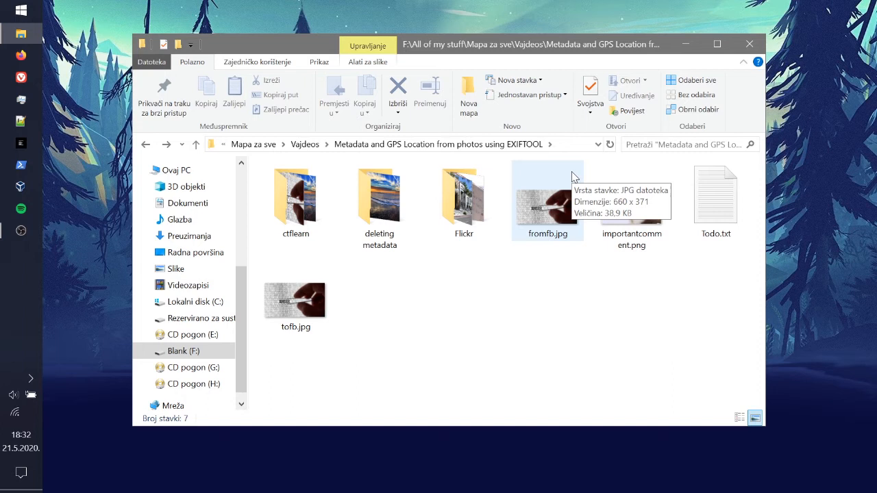
{"action": "mouse_move", "coordinate": [595, 298]}
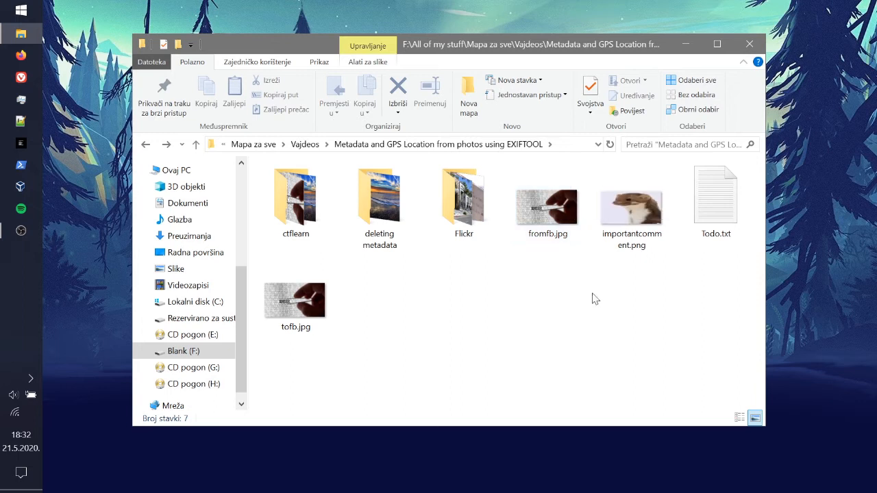
{"action": "mouse_move", "coordinate": [584, 295]}
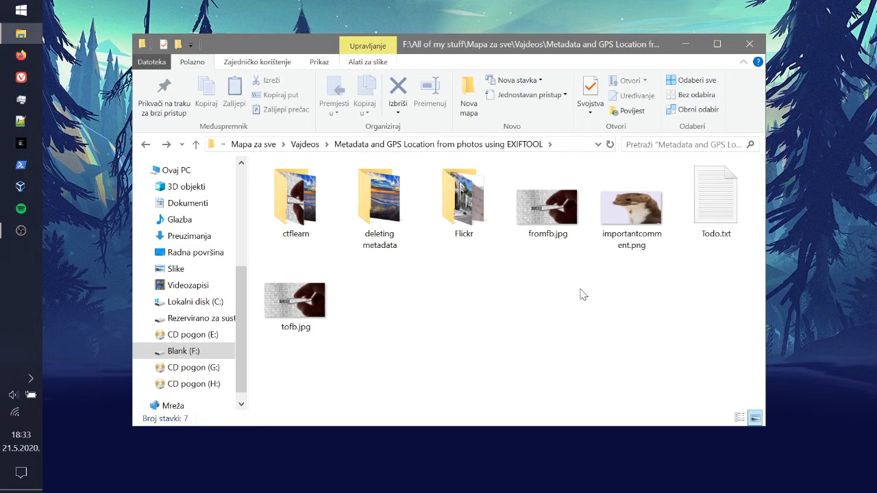
{"action": "mouse_move", "coordinate": [529, 287]}
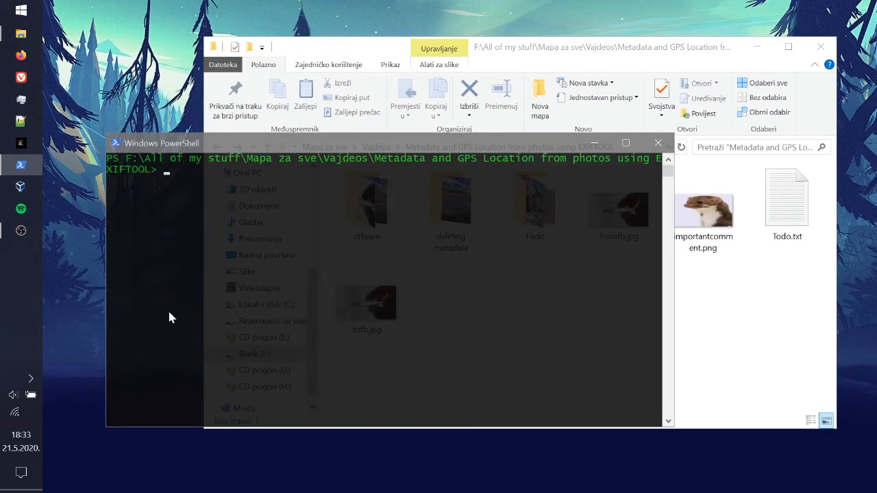
Dump fromfb.jpg's metadata with exiftool, then again with -b for binary output.
{"action": "type", "text": "exiftool.exe .\\fromfb.jpg"}
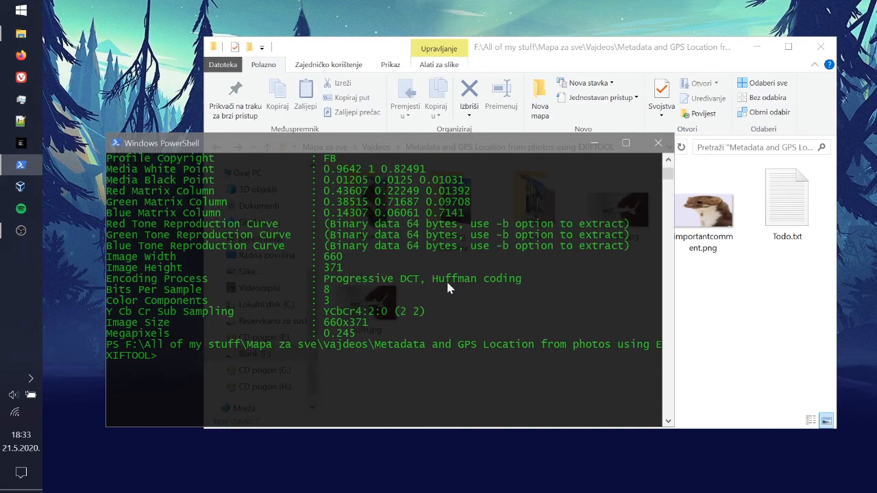
{"action": "type", "text": "exiftool.exe .\\fromfb.jpg -b"}
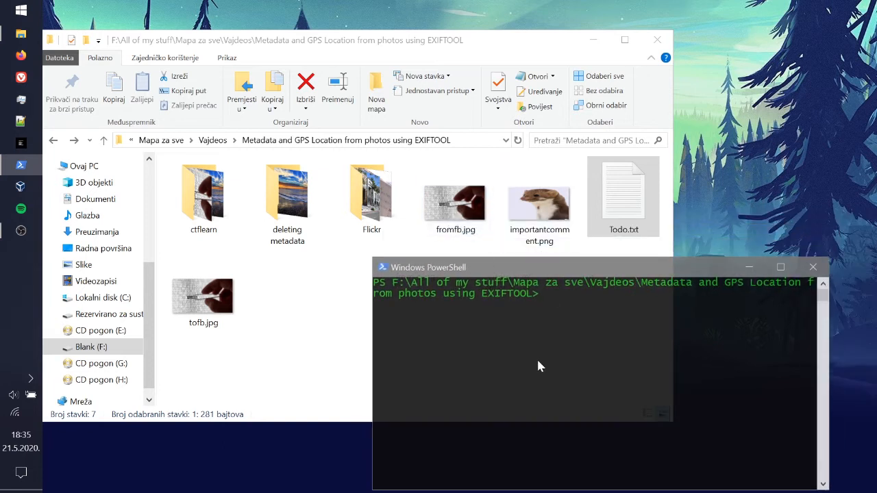
Run exiftool -comment=ayyyylmao on fromfb.jpg to write the new comment.
{"action": "type", "text": "e"}
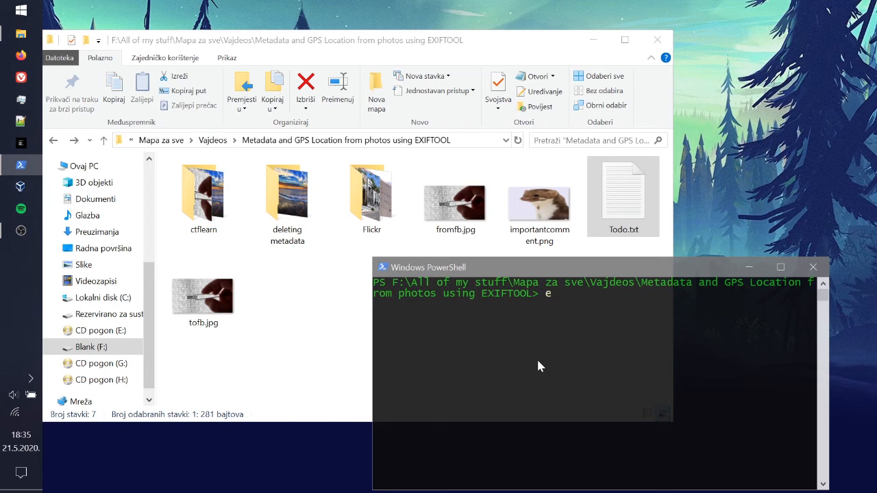
{"action": "type", "text": "xiftool.exe -cio"}
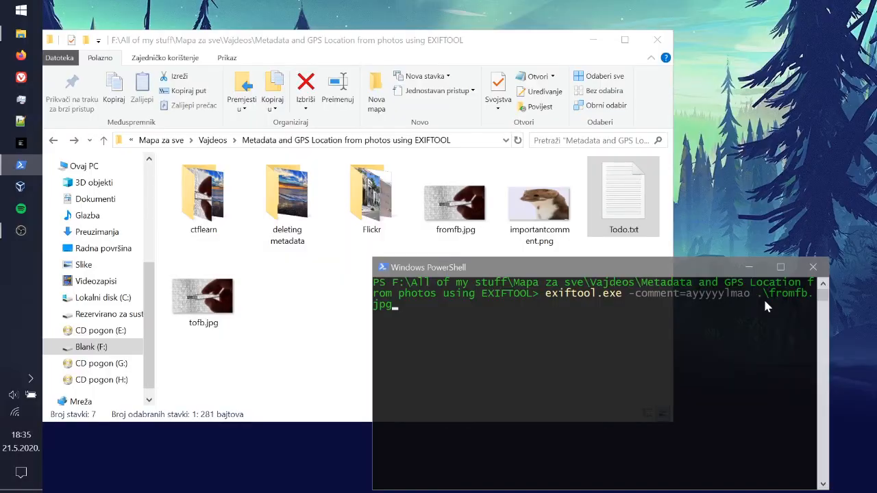
{"action": "key", "text": "Enter"}
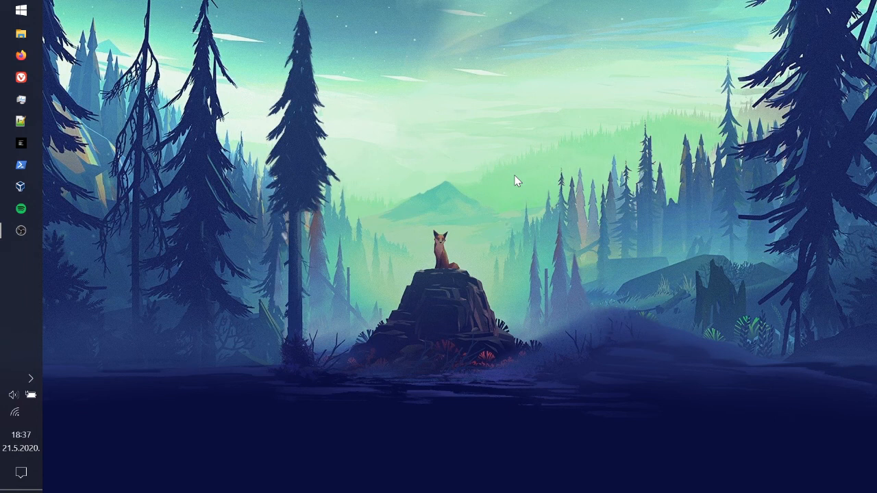
{"action": "mouse_move", "coordinate": [582, 185]}
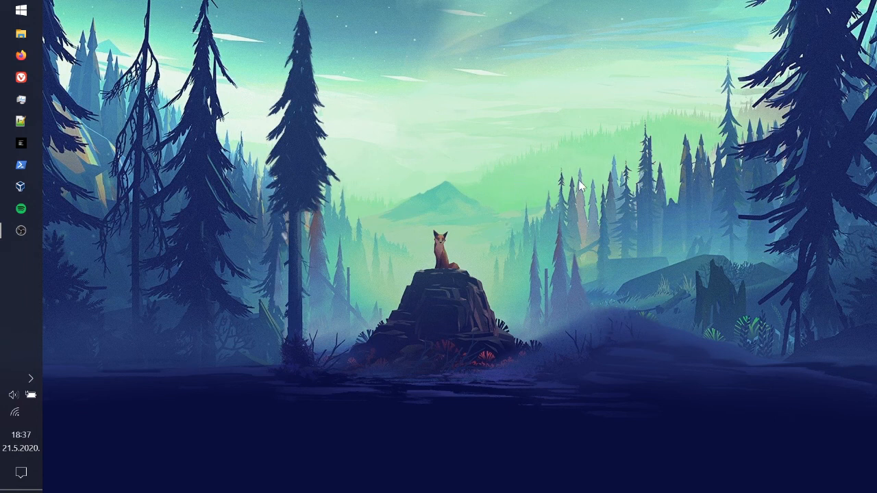
{"action": "mouse_move", "coordinate": [576, 198]}
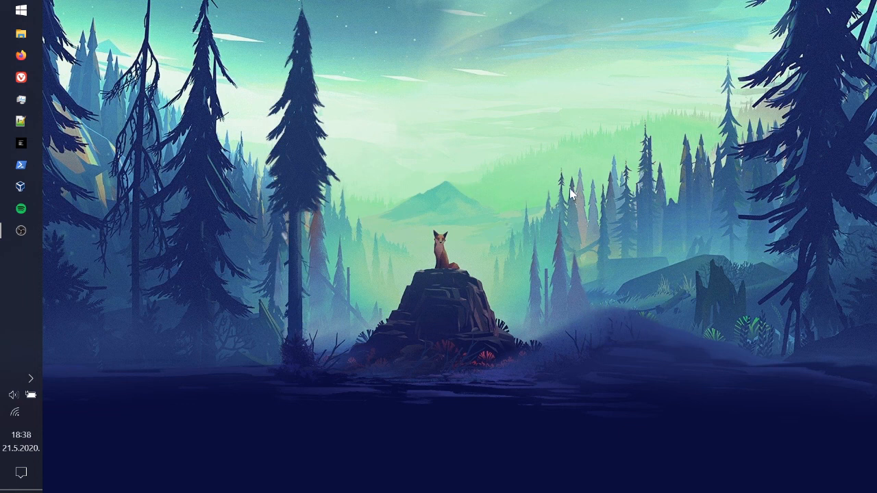
{"action": "mouse_move", "coordinate": [716, 286]}
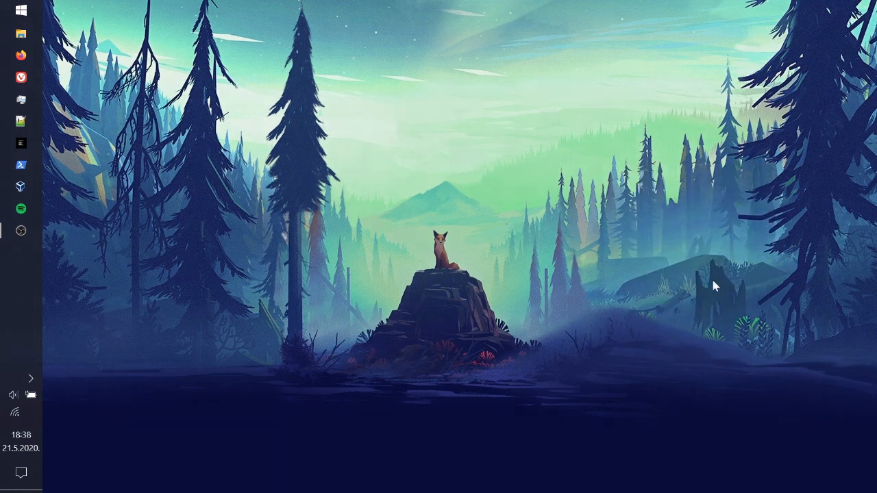